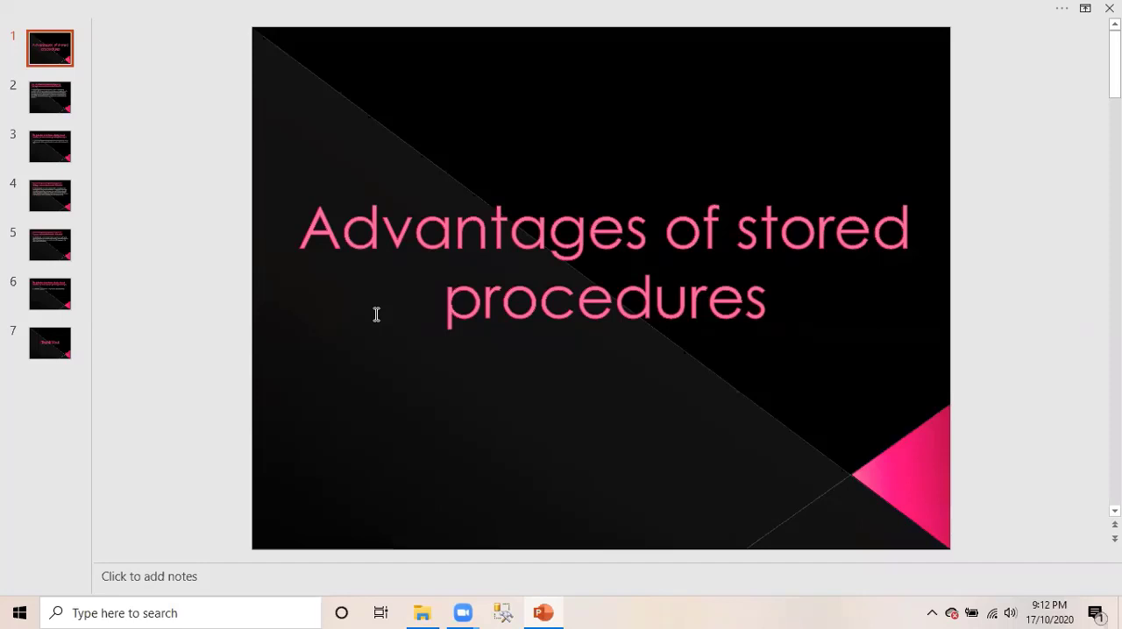
Step: Advance through the deck to the code reusability and Better Security advantage slides
left_click(50, 96)
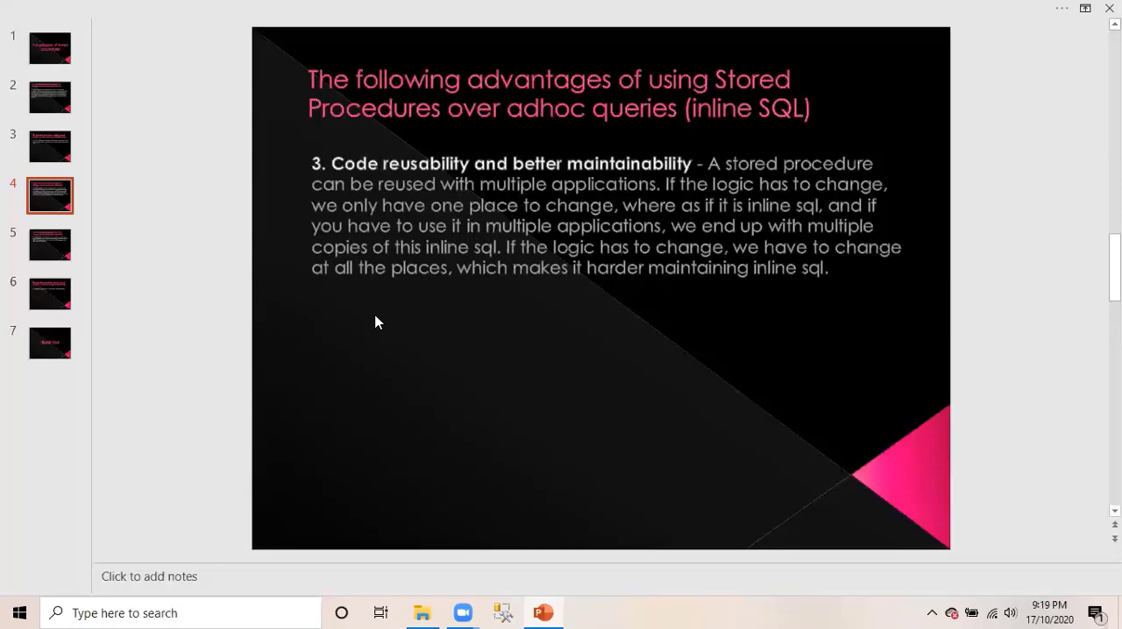
left_click(50, 245)
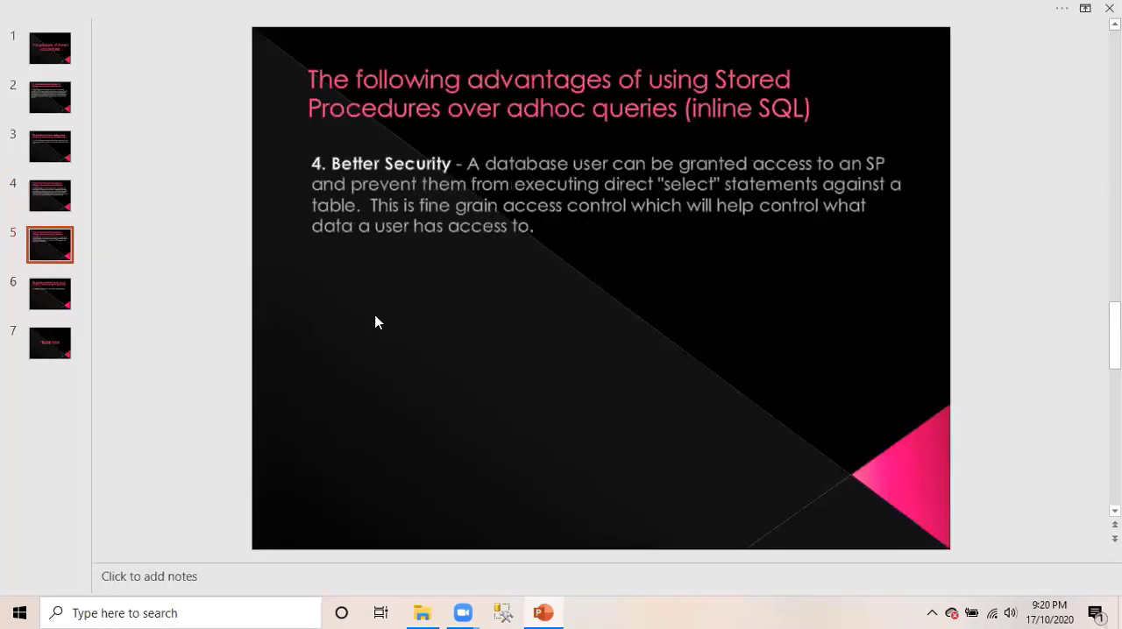